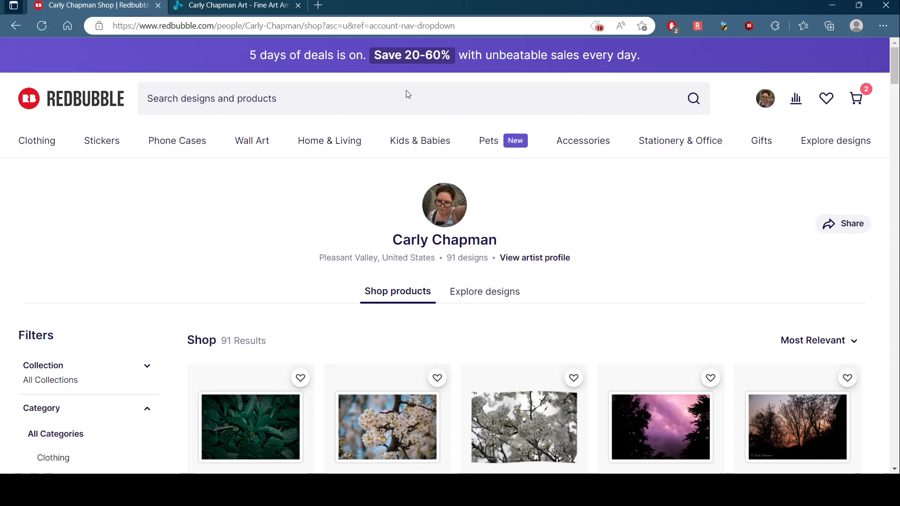
{"action": "mouse_move", "coordinate": [415, 86]}
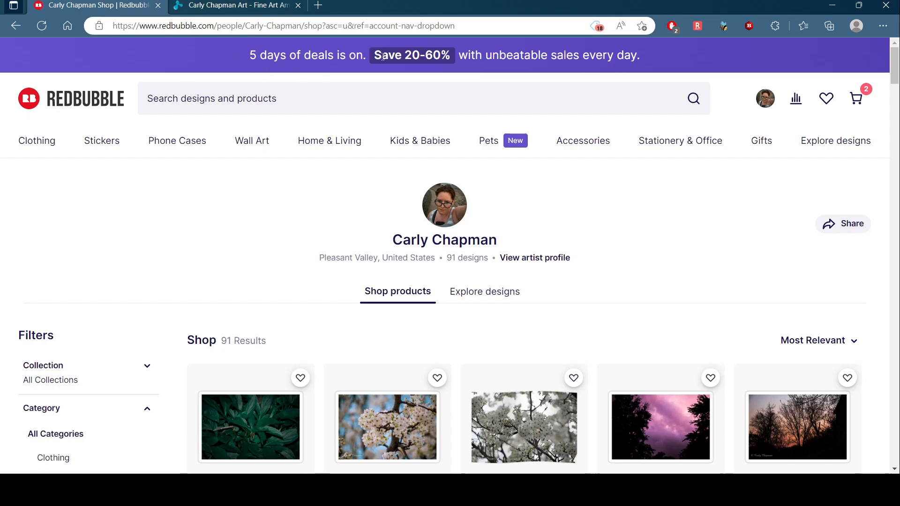
{"action": "mouse_move", "coordinate": [518, 79]}
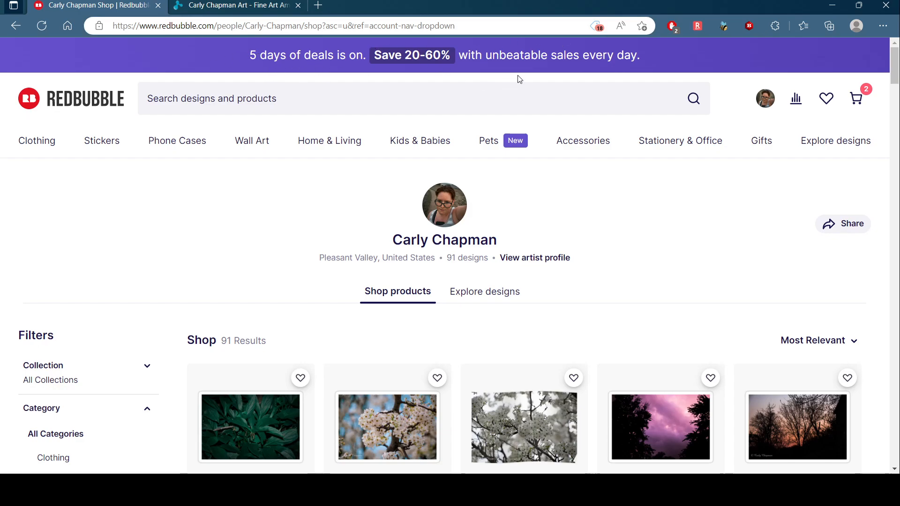
Sort the shop's products by Newest so the Autumn Vibes Sticker leads the listing
{"action": "scroll", "scroll_direction": "down", "scroll_amount": 3}
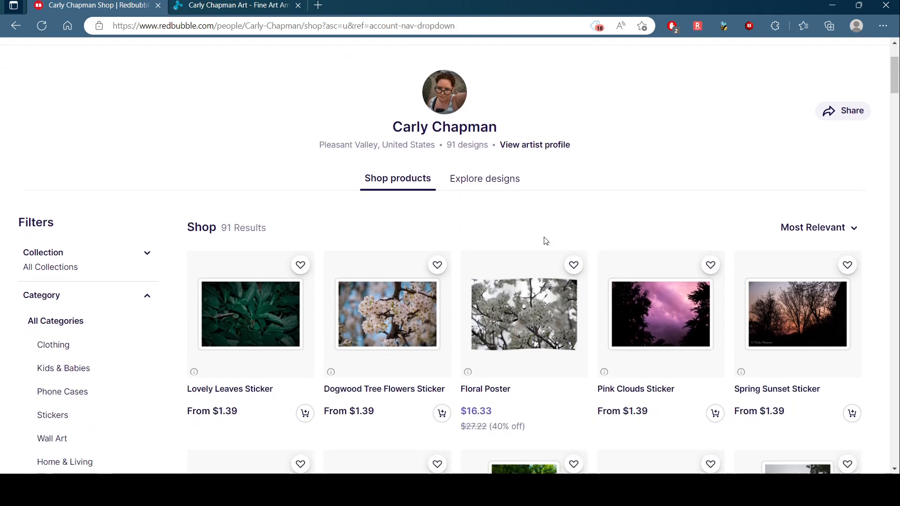
{"action": "scroll", "scroll_direction": "down", "scroll_amount": 3}
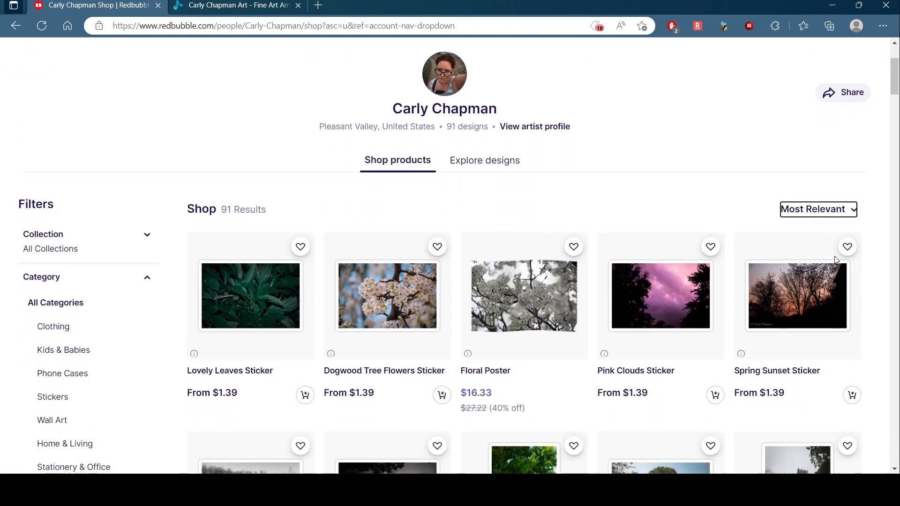
{"action": "left_click", "coordinate": [817, 209]}
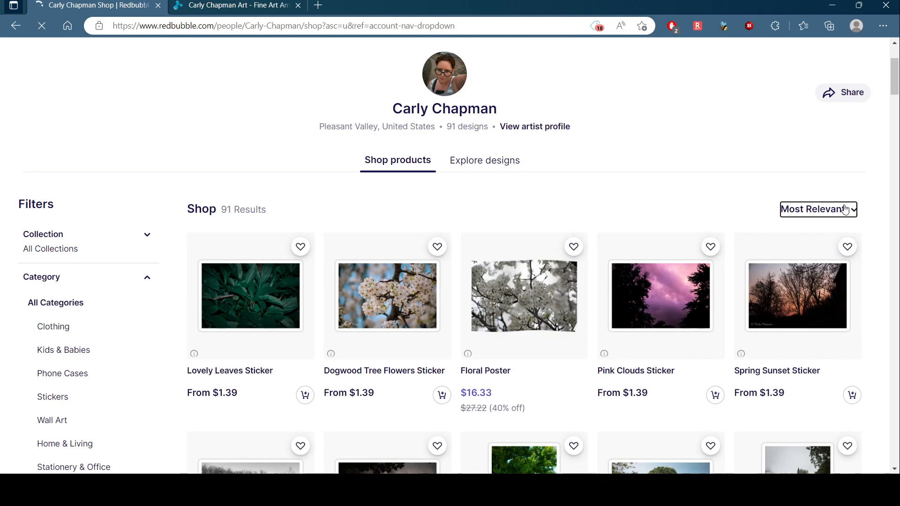
{"action": "left_click", "coordinate": [818, 209]}
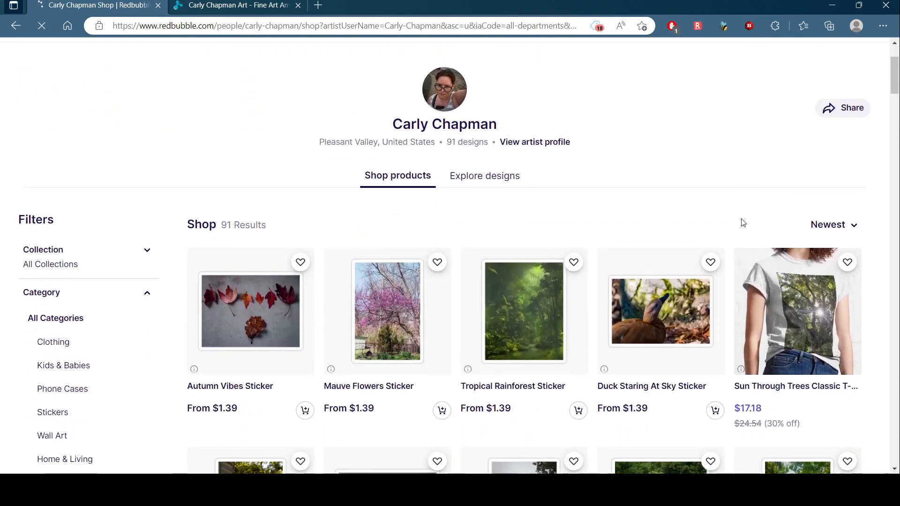
Browse down through the shop's sticker grid to the Spring Day Sticker
{"action": "scroll", "scroll_direction": "down", "scroll_amount": 3}
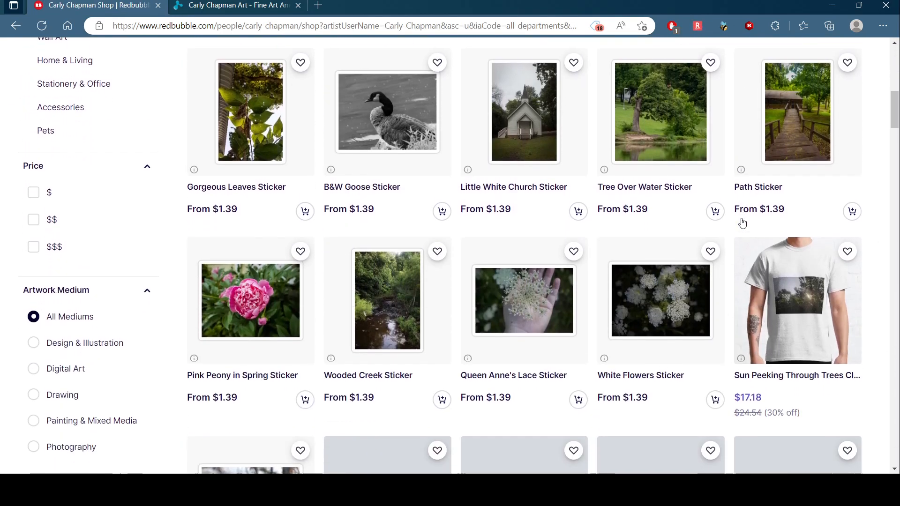
{"action": "scroll", "scroll_direction": "down", "scroll_amount": 3}
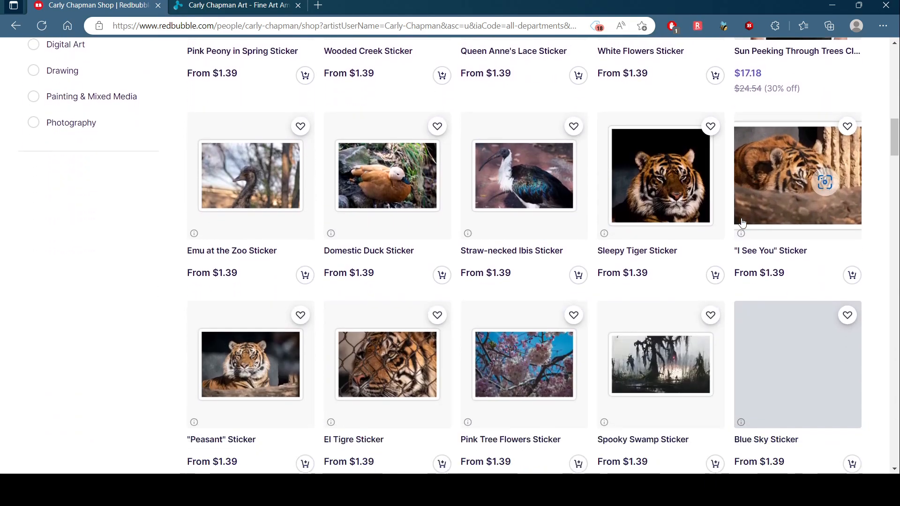
{"action": "scroll", "scroll_direction": "down", "scroll_amount": 3}
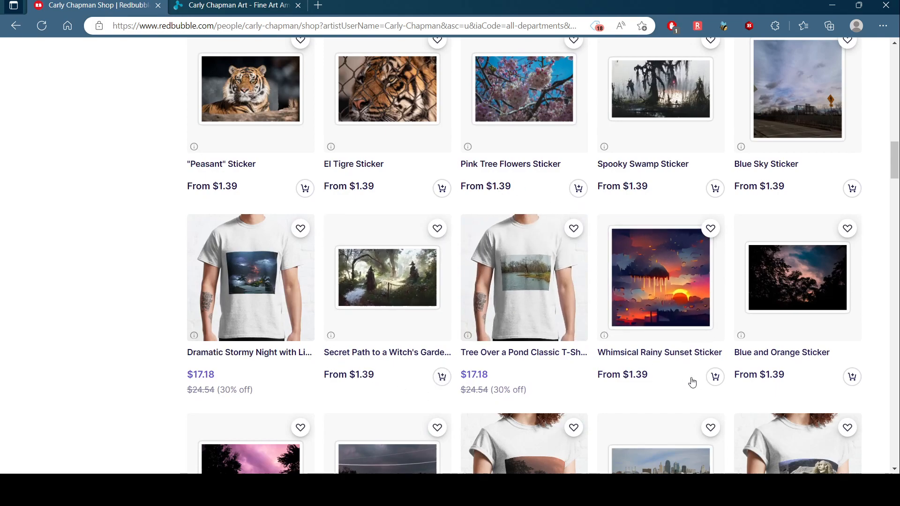
{"action": "scroll", "scroll_direction": "down", "scroll_amount": 3}
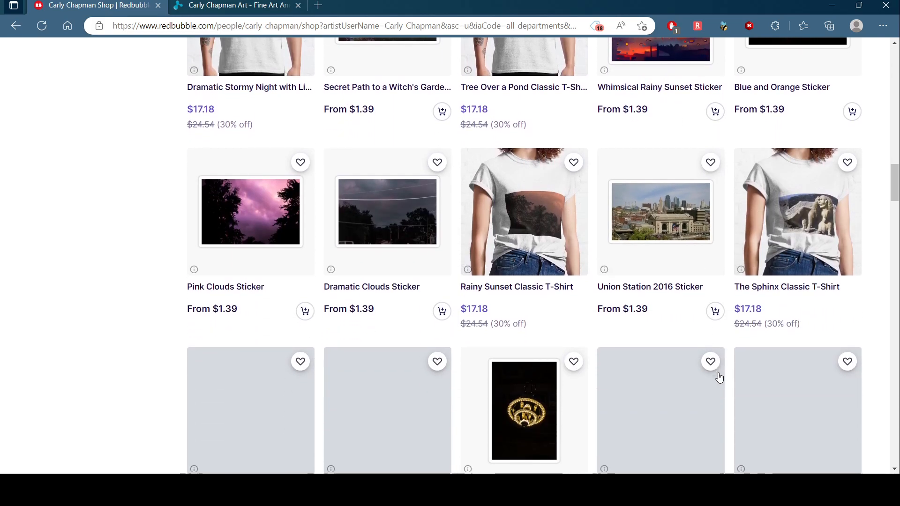
{"action": "scroll", "scroll_direction": "down", "scroll_amount": 3}
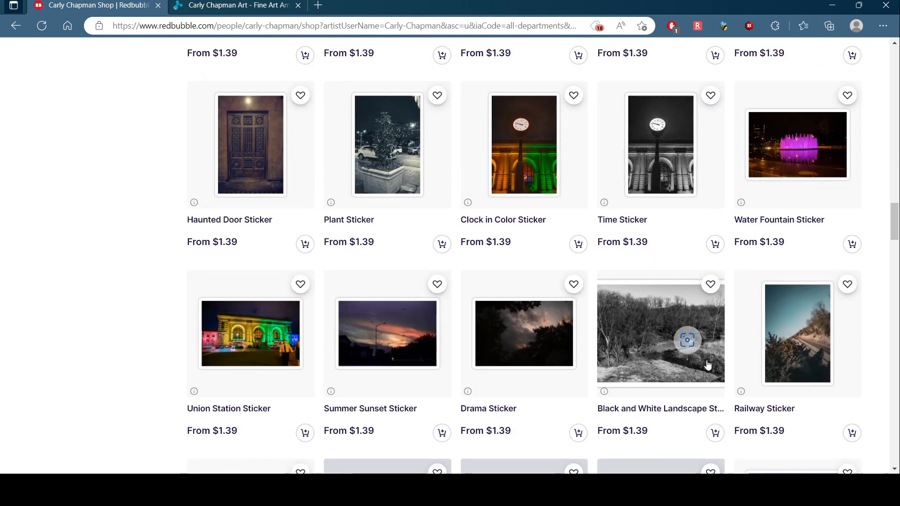
{"action": "scroll", "scroll_direction": "down", "scroll_amount": 3}
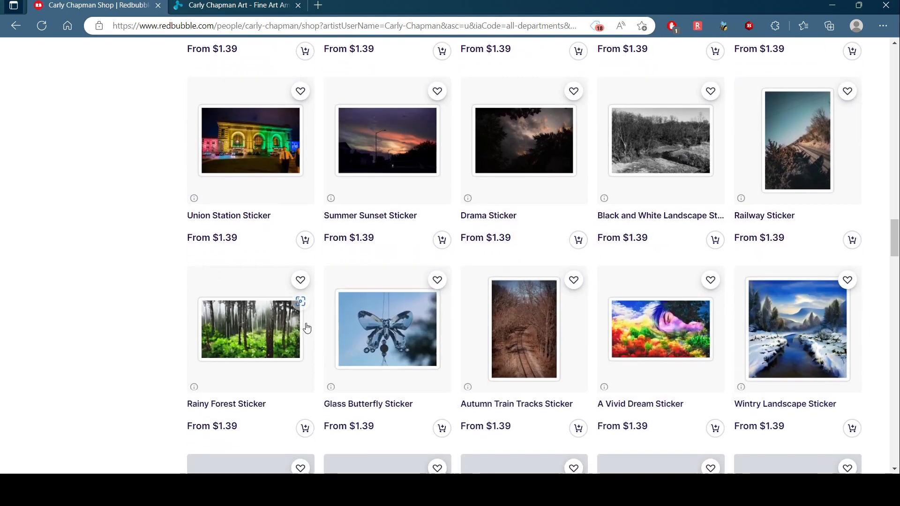
{"action": "scroll", "scroll_direction": "down", "scroll_amount": 3}
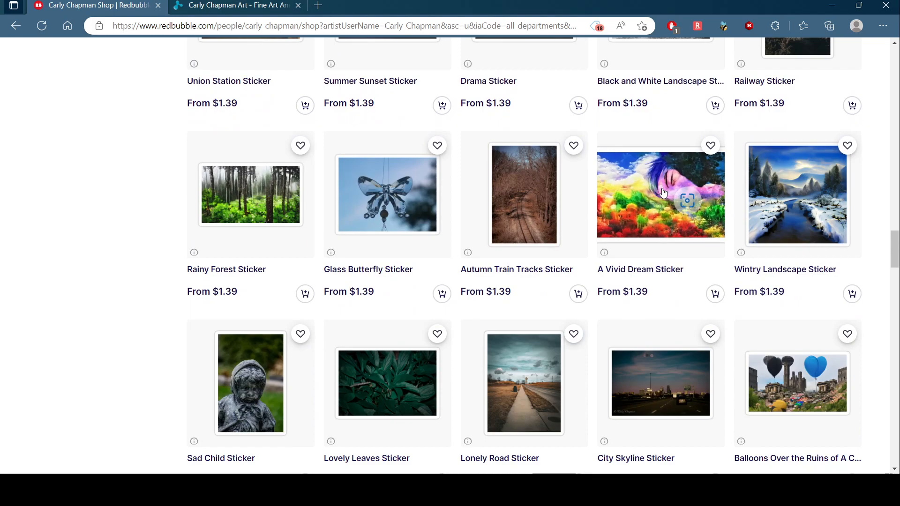
{"action": "scroll", "scroll_direction": "down", "scroll_amount": 3}
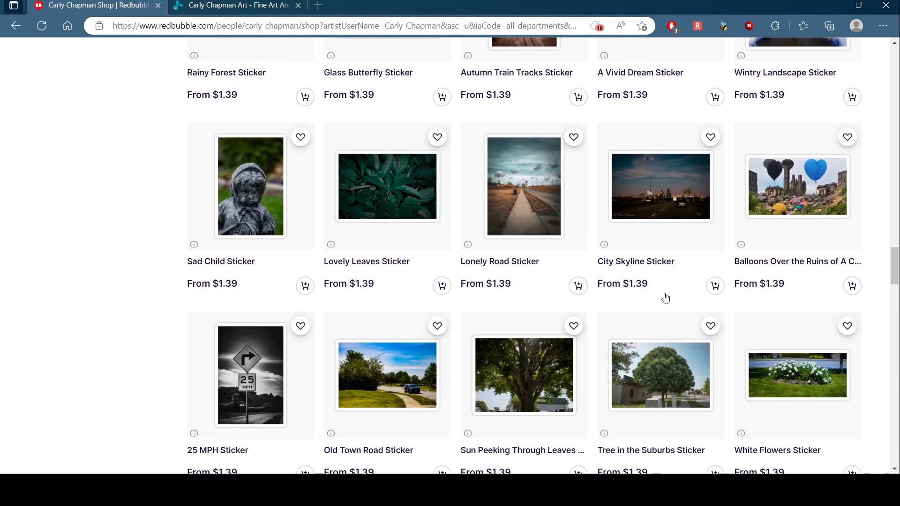
{"action": "scroll", "scroll_direction": "down", "scroll_amount": 3}
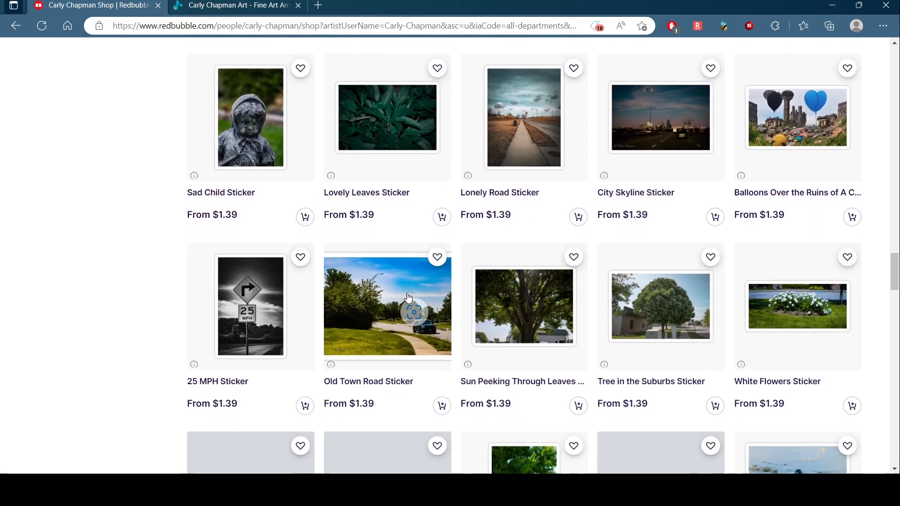
{"action": "scroll", "scroll_direction": "down", "scroll_amount": 3}
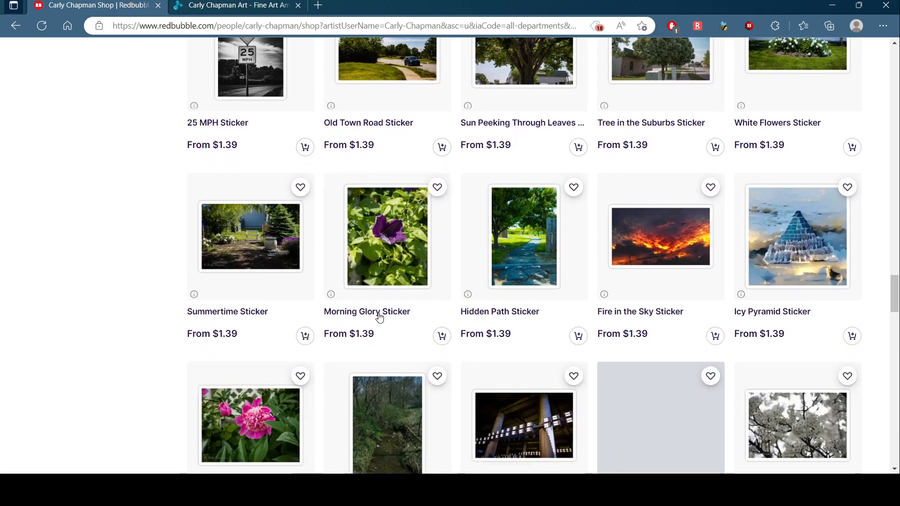
{"action": "scroll", "scroll_direction": "down", "scroll_amount": 3}
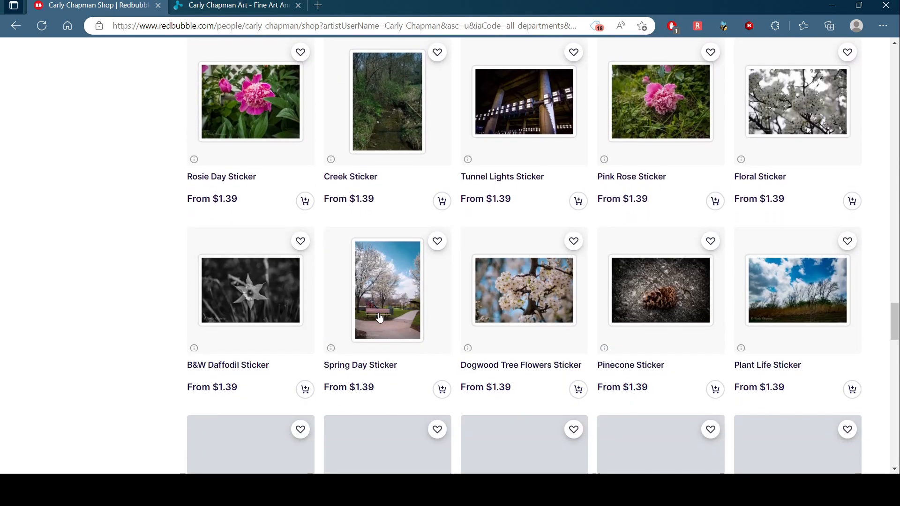
{"action": "scroll", "scroll_direction": "down", "scroll_amount": 3}
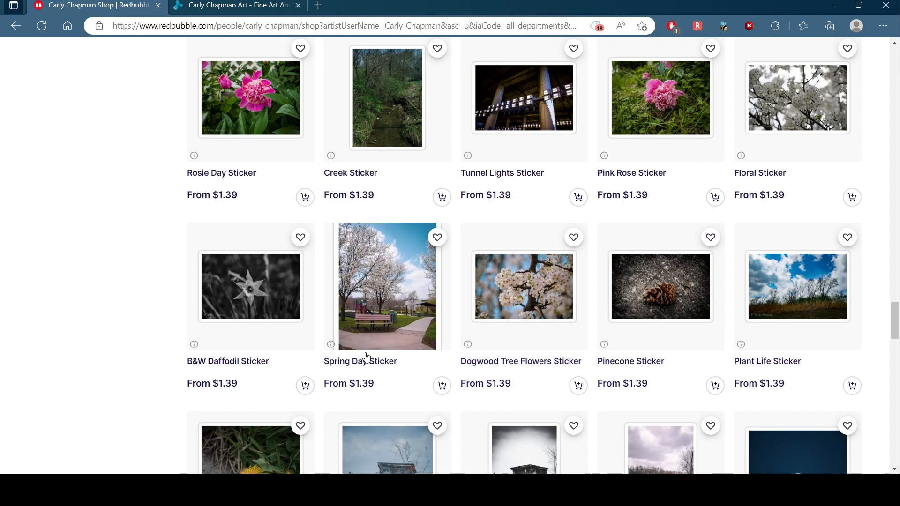
Go to the Spring Day sticker's product page and view its features and available products
{"action": "left_click", "coordinate": [387, 287]}
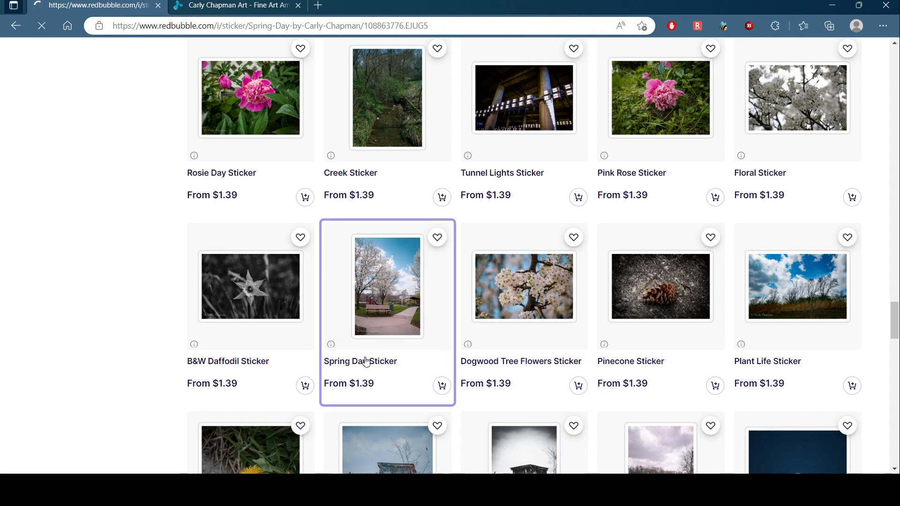
{"action": "left_click", "coordinate": [387, 287]}
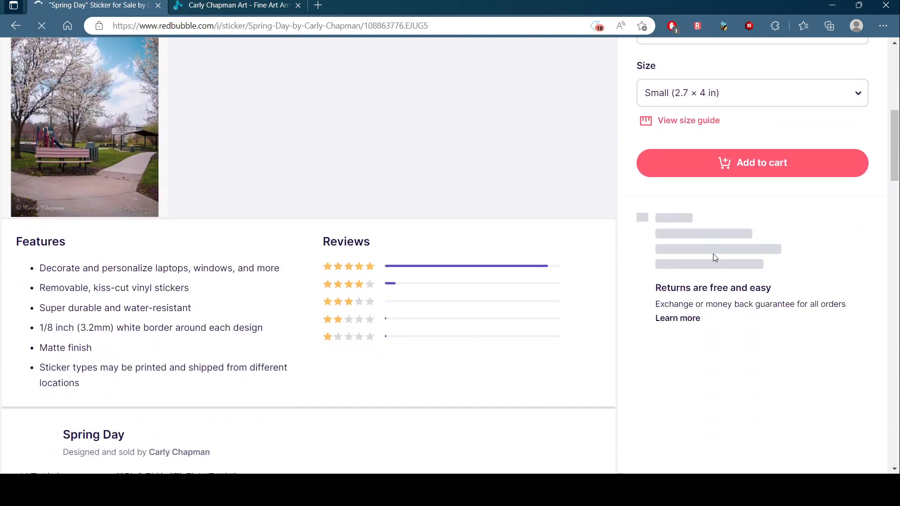
{"action": "scroll", "scroll_direction": "down", "scroll_amount": 3}
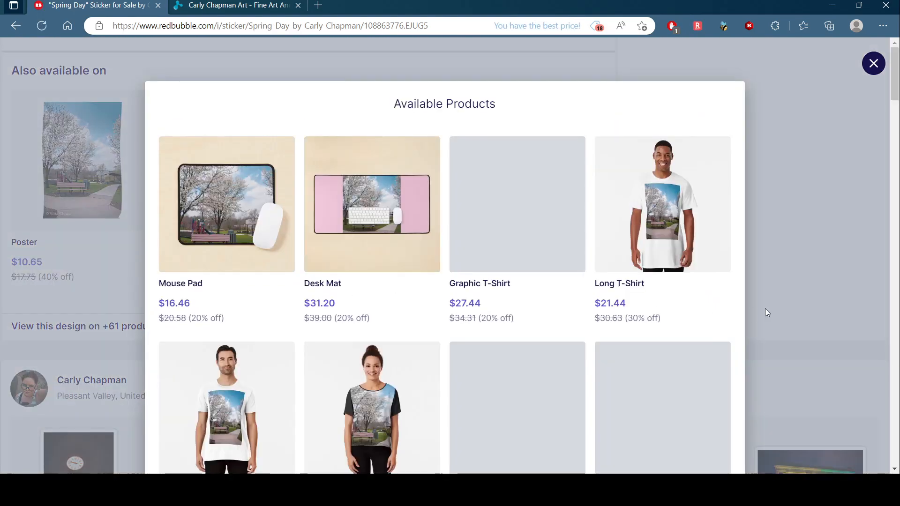
Scroll through Spring Day's Available Products, from mouse pads to framed art prints, reaching the Metal Print page
{"action": "scroll", "scroll_direction": "down", "scroll_amount": 3}
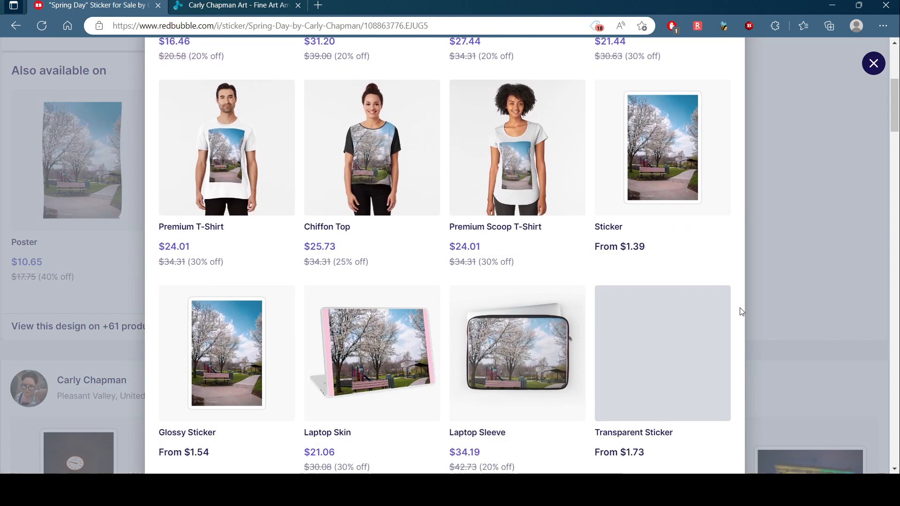
{"action": "scroll", "scroll_direction": "down", "scroll_amount": 3}
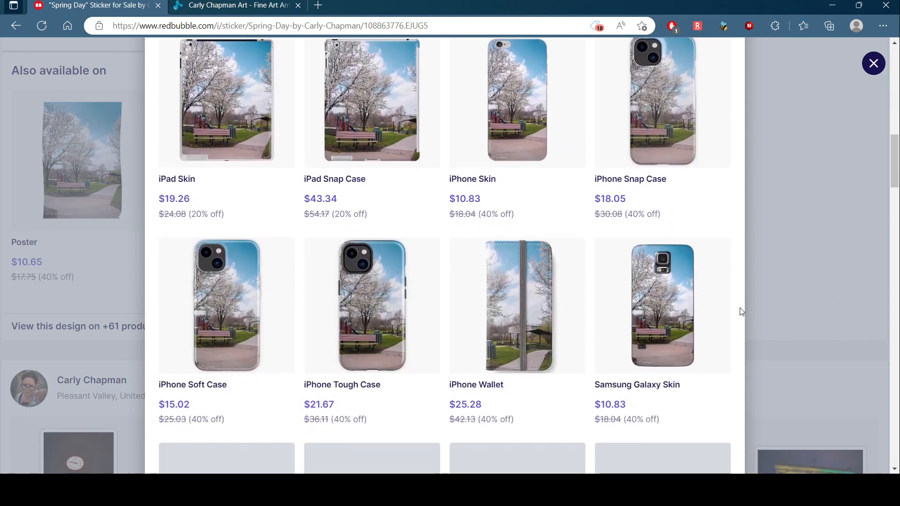
{"action": "scroll", "scroll_direction": "down", "scroll_amount": 3}
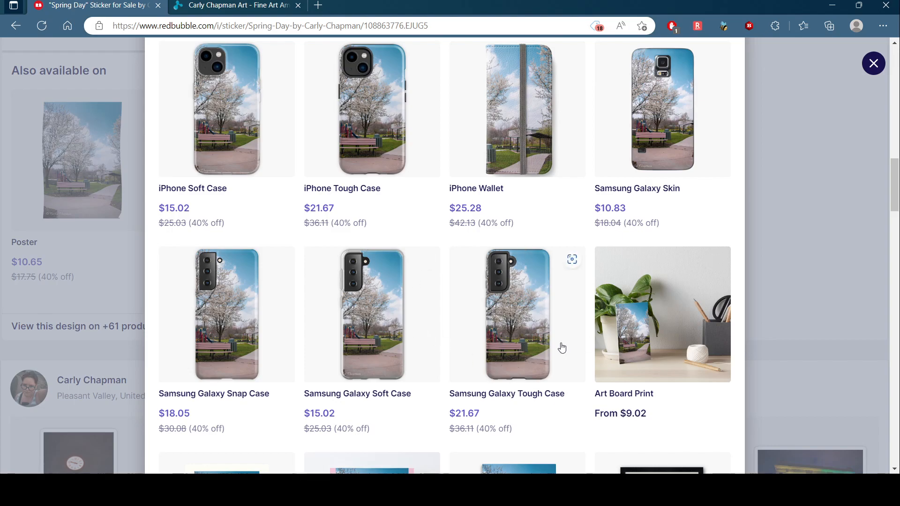
{"action": "scroll", "scroll_direction": "down", "scroll_amount": 3}
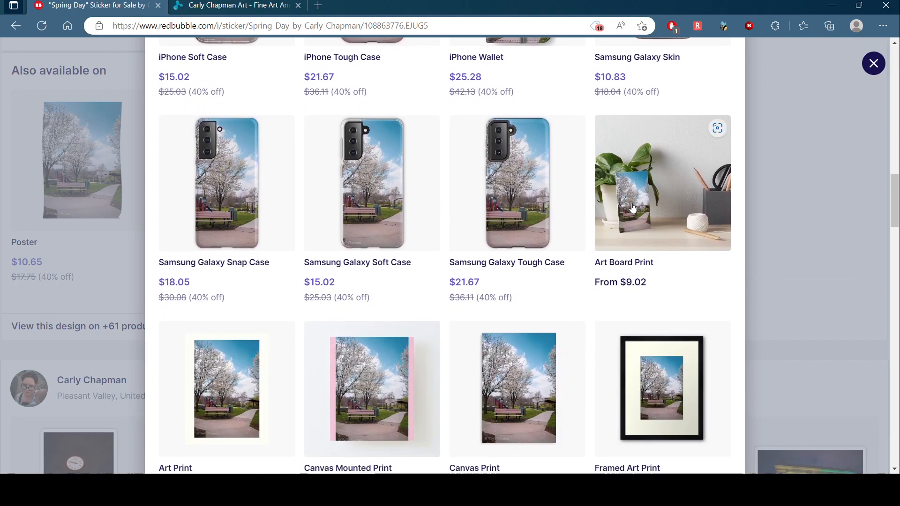
{"action": "scroll", "scroll_direction": "down", "scroll_amount": 3}
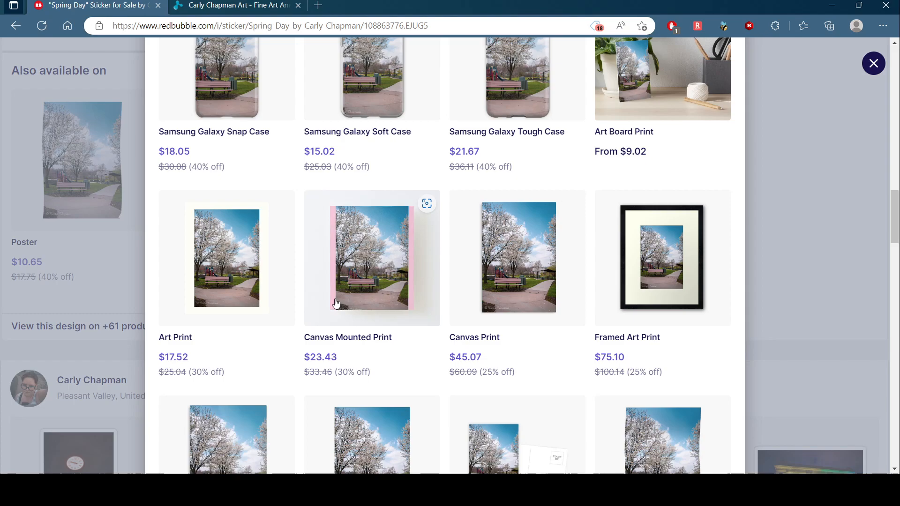
{"action": "mouse_move", "coordinate": [226, 306]}
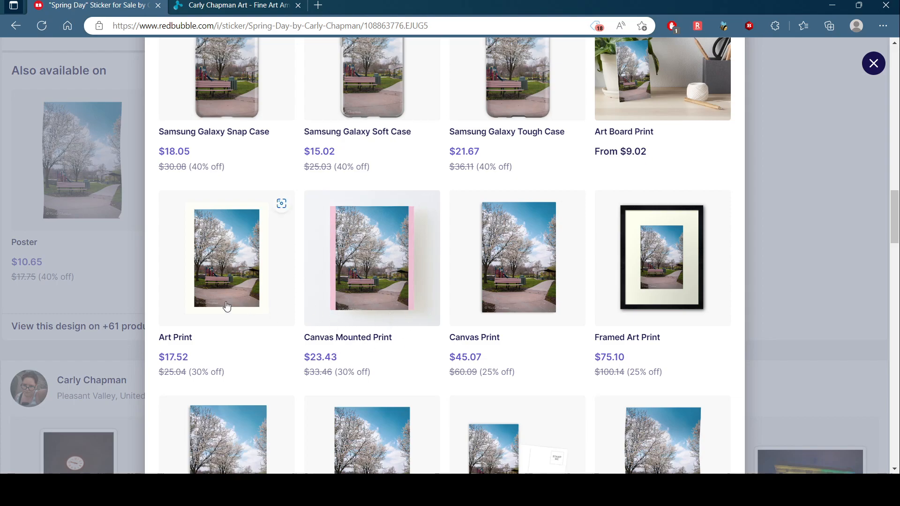
{"action": "mouse_move", "coordinate": [683, 287]}
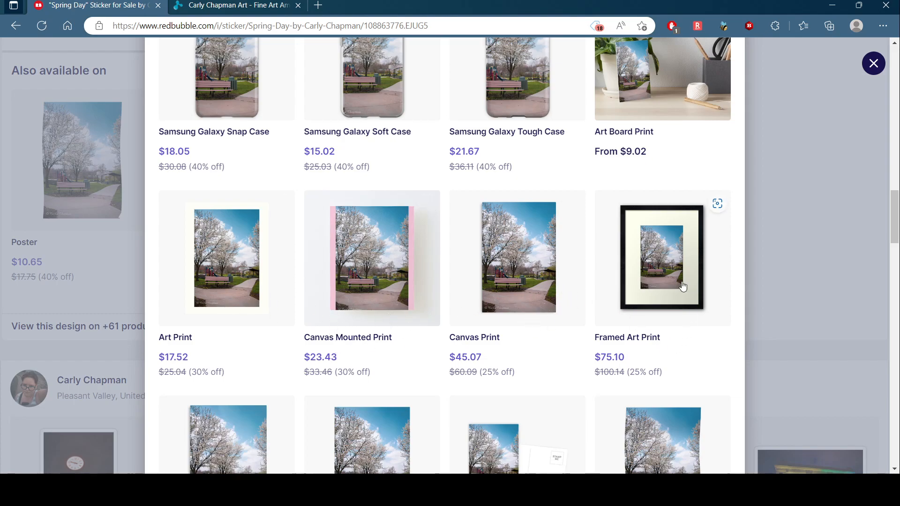
{"action": "scroll", "scroll_direction": "down", "scroll_amount": 3}
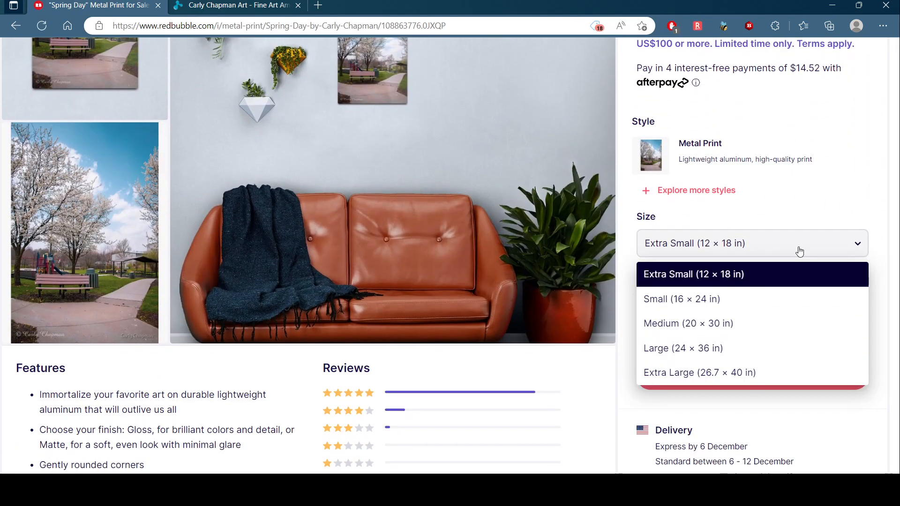
Set the Spring Day metal print to Medium (20 × 30 in) and move to the Fine Art America profile
{"action": "left_click", "coordinate": [687, 323]}
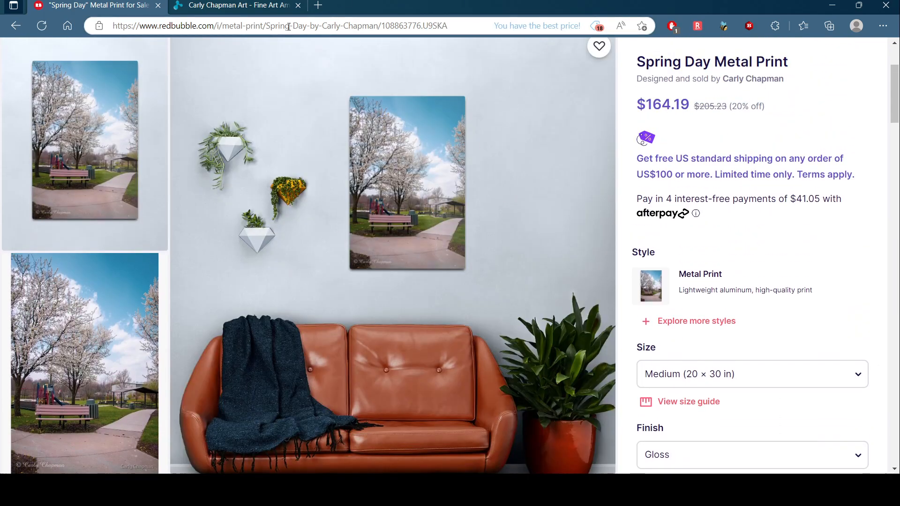
{"action": "left_click", "coordinate": [235, 5]}
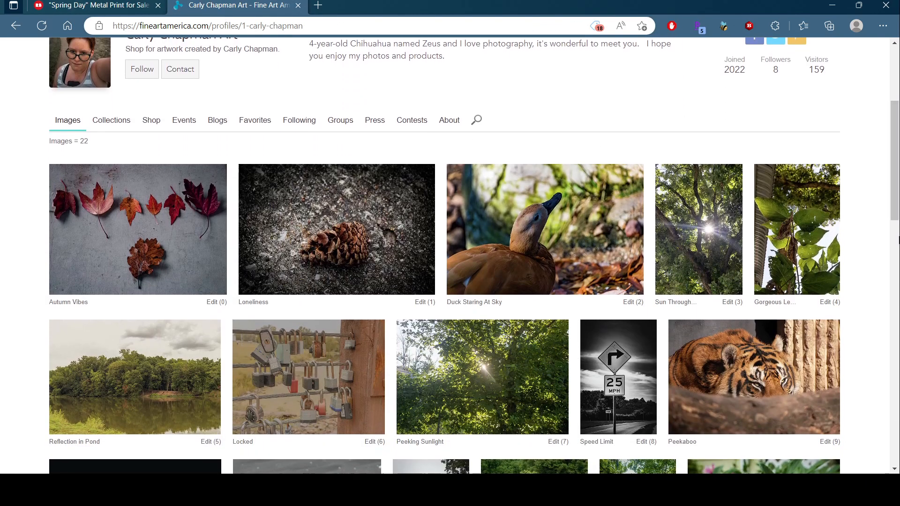
{"action": "scroll", "scroll_direction": "down", "scroll_amount": 3}
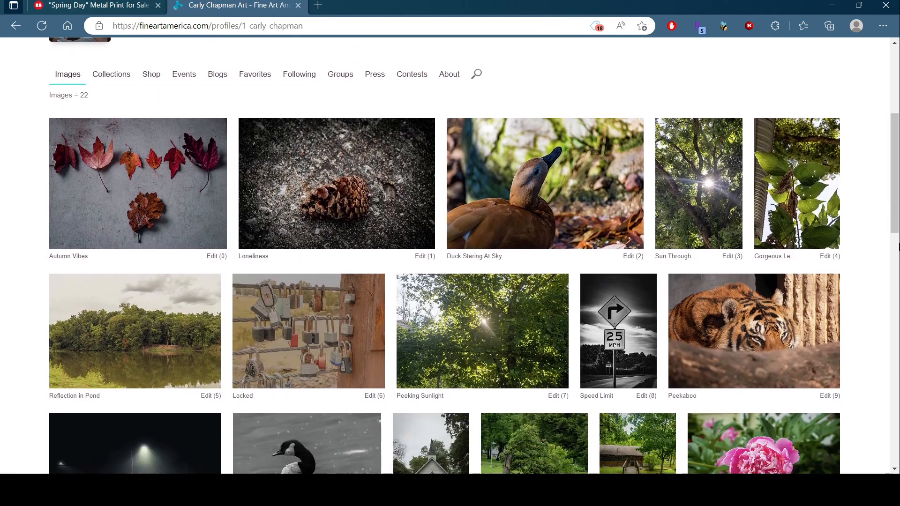
{"action": "scroll", "scroll_direction": "down", "scroll_amount": 3}
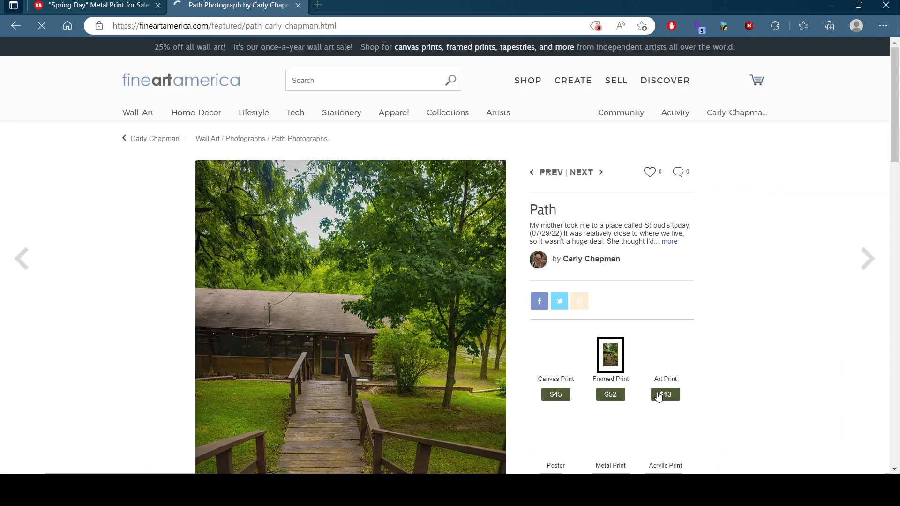
Bring up the Path Poster page on Fine Art America at $9.42 with its print options
{"action": "scroll", "scroll_direction": "down", "scroll_amount": 3}
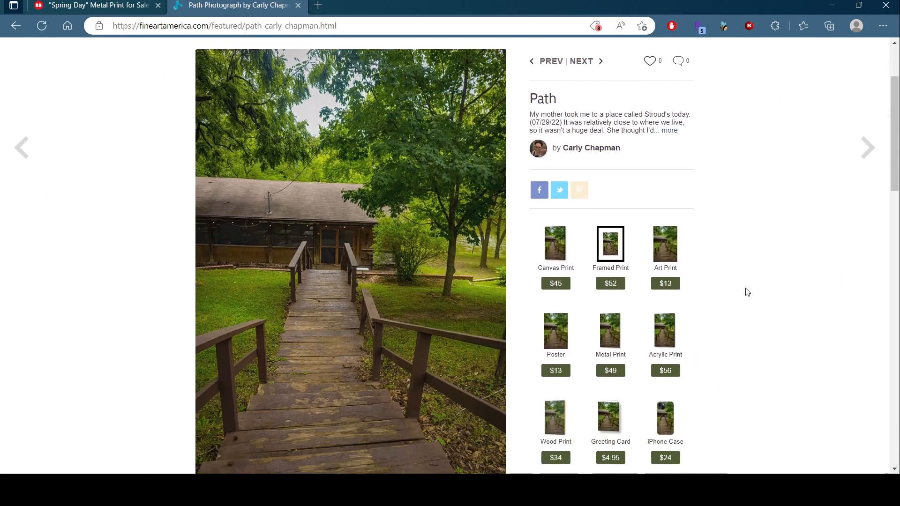
{"action": "scroll", "scroll_direction": "down", "scroll_amount": 3}
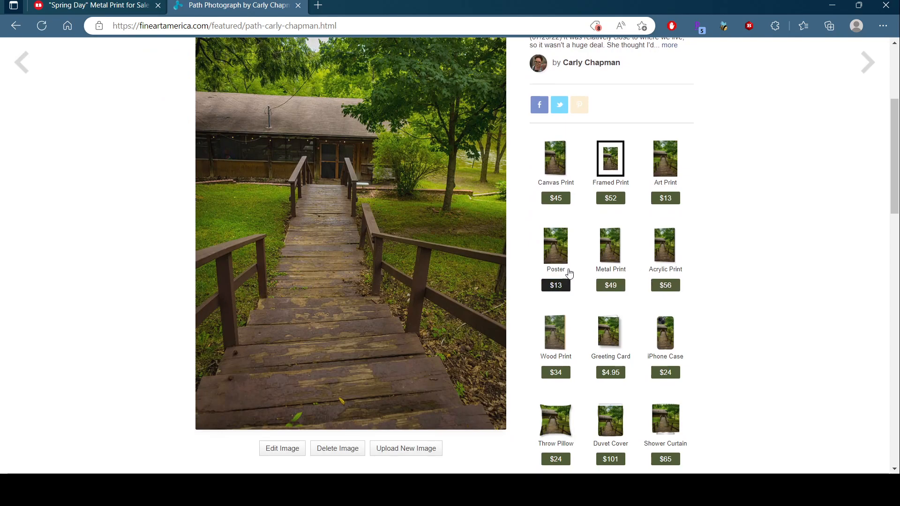
{"action": "left_click", "coordinate": [554, 246]}
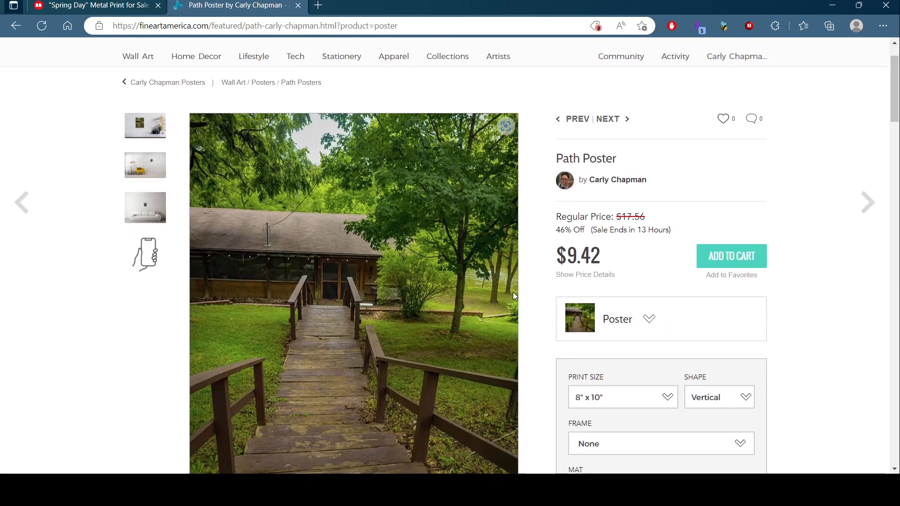
{"action": "scroll", "scroll_direction": "down", "scroll_amount": 3}
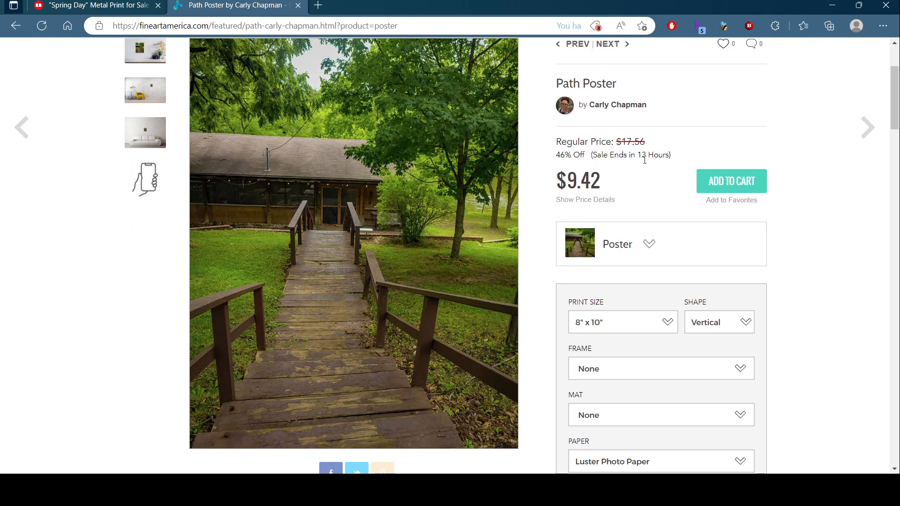